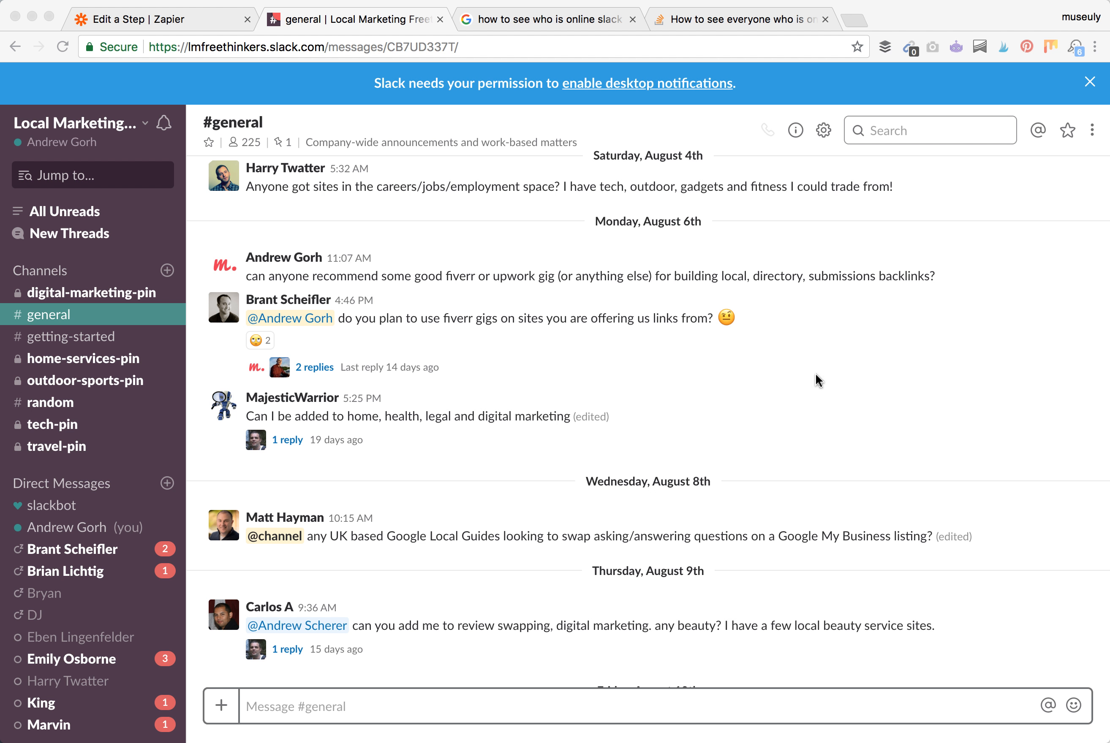
mouse_move(712, 382)
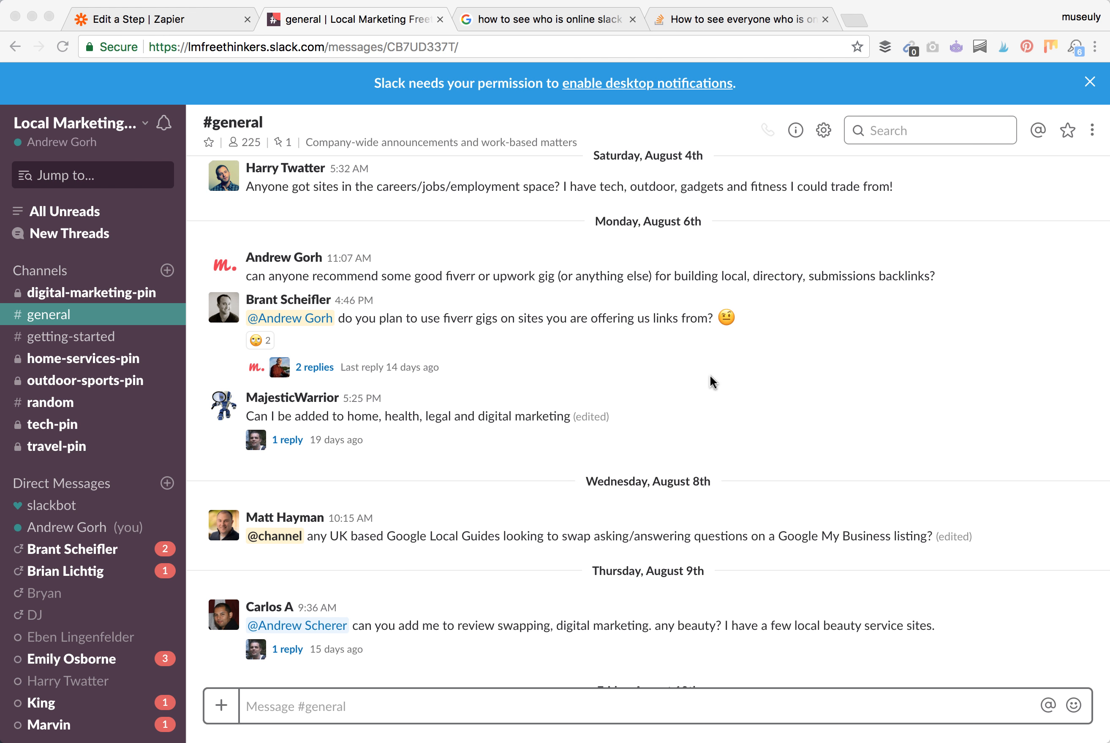
scroll("down", 3)
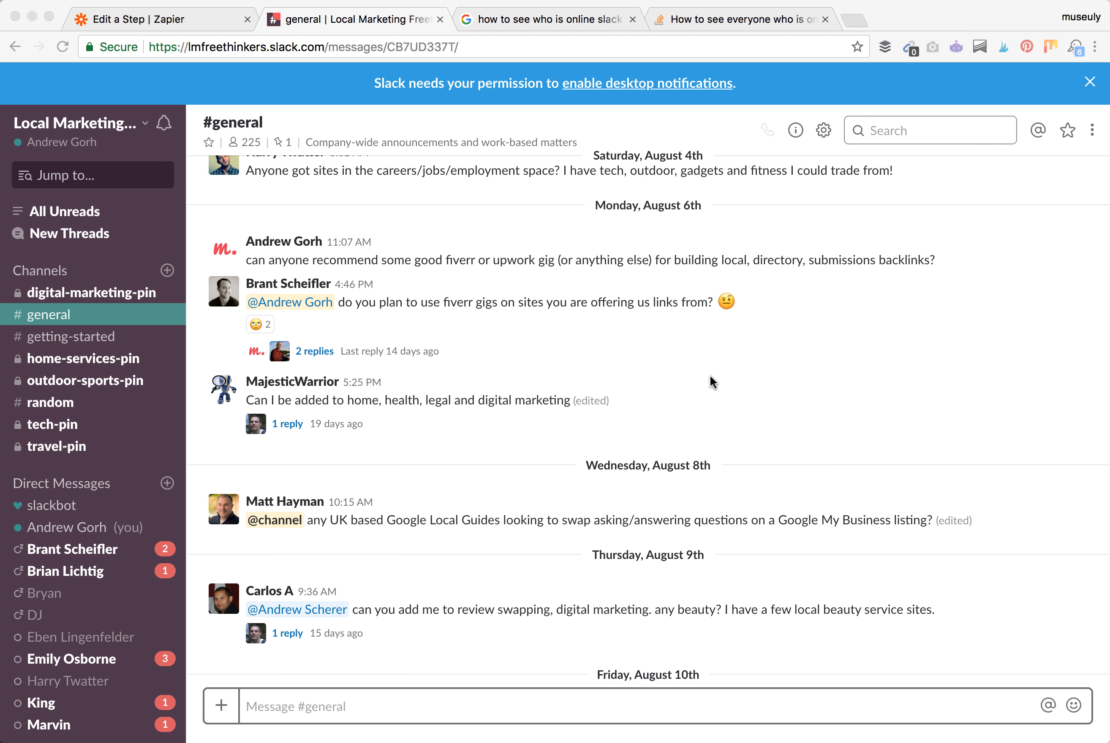
scroll("up", 3)
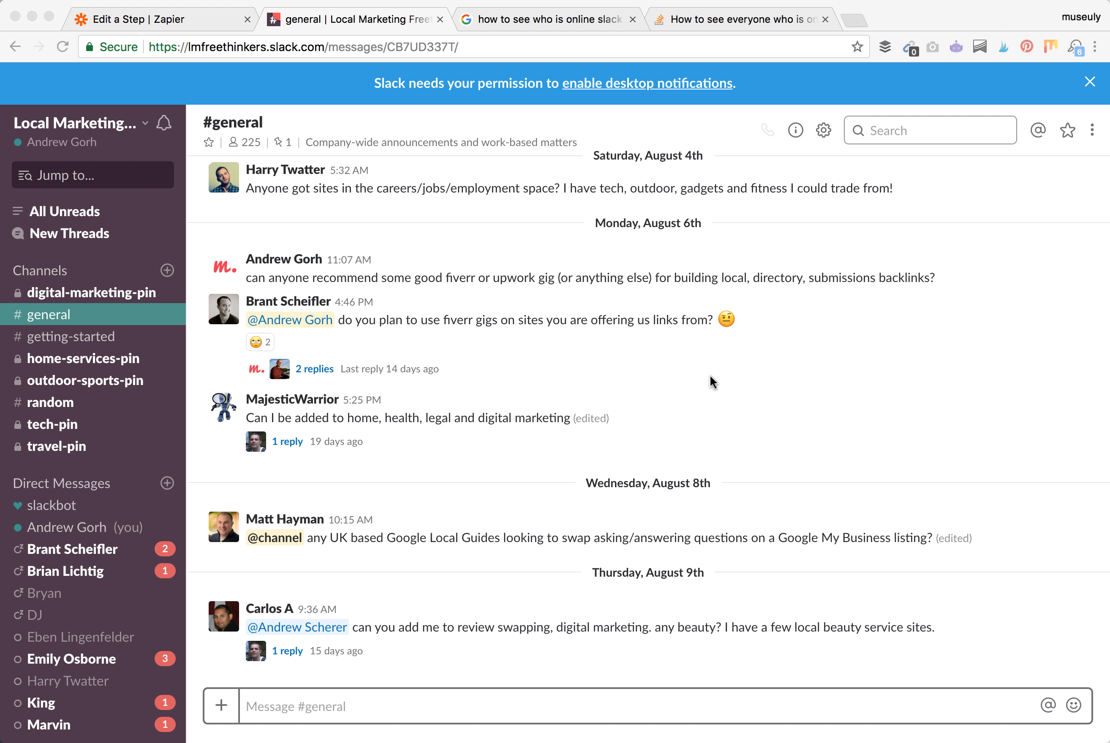
mouse_move(322, 360)
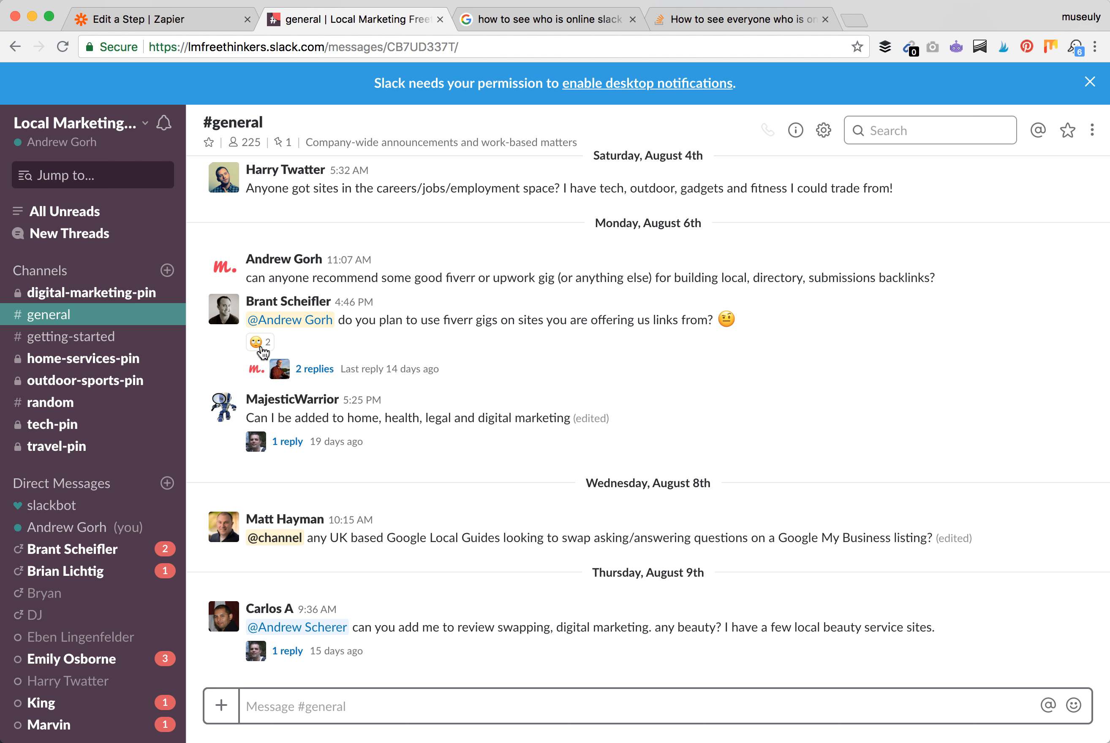
mouse_move(260, 343)
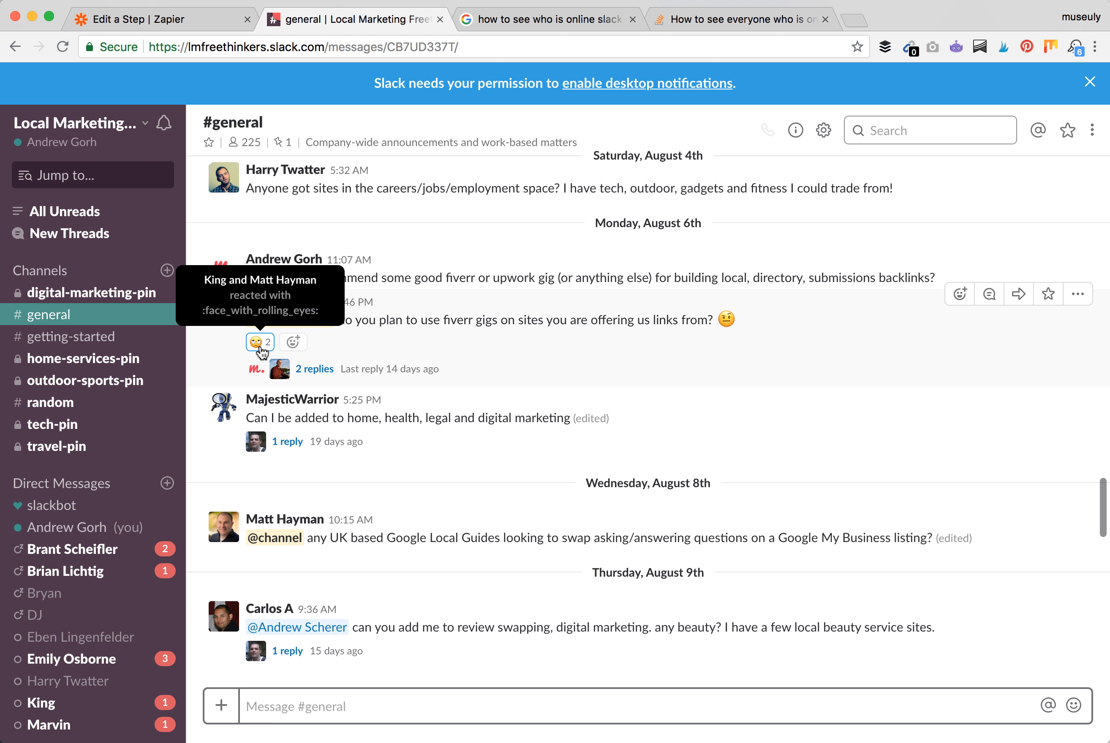
mouse_move(335, 352)
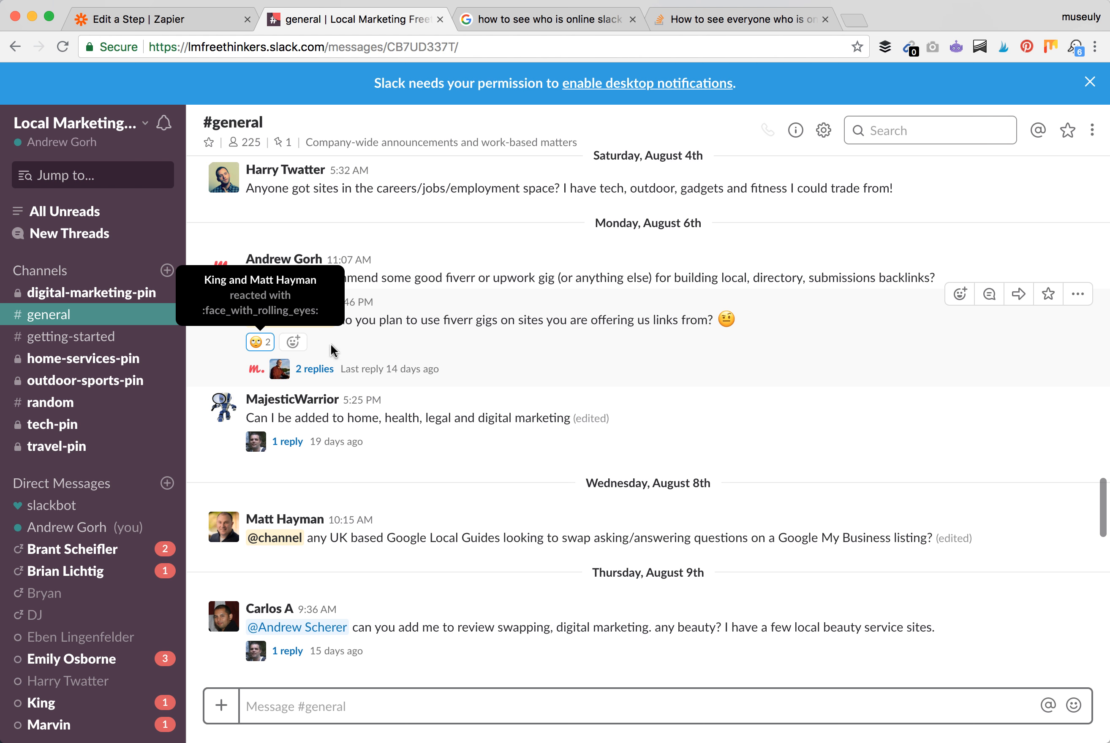
mouse_move(401, 351)
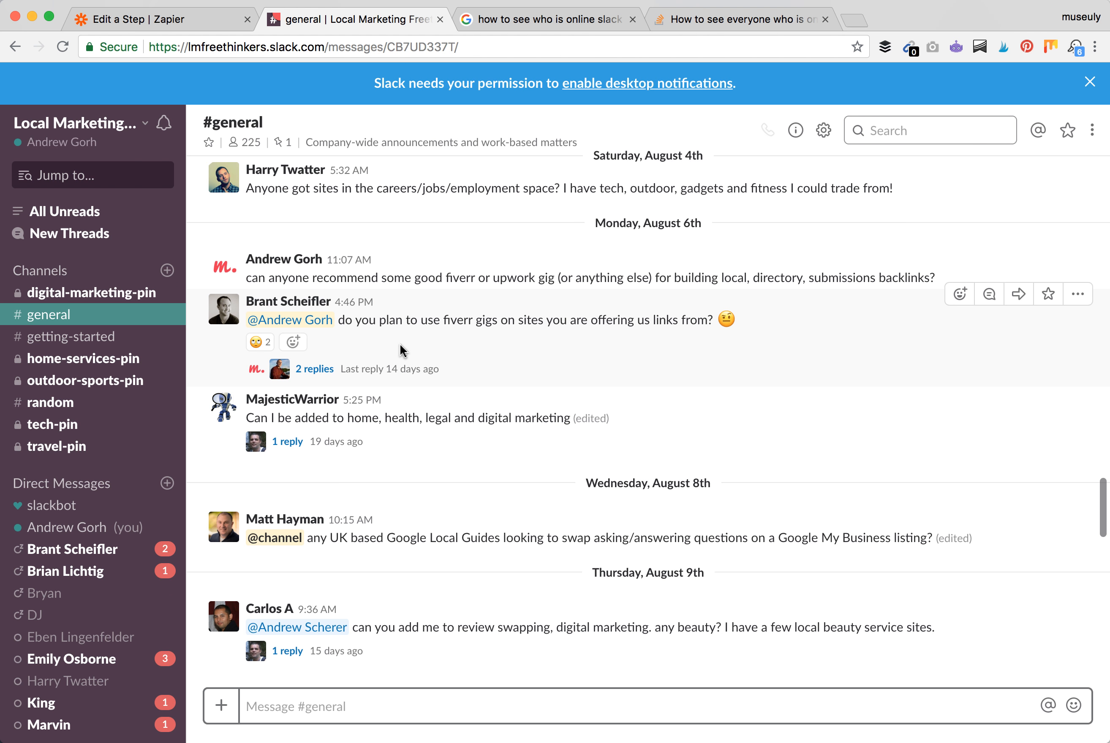
scroll("down", 3)
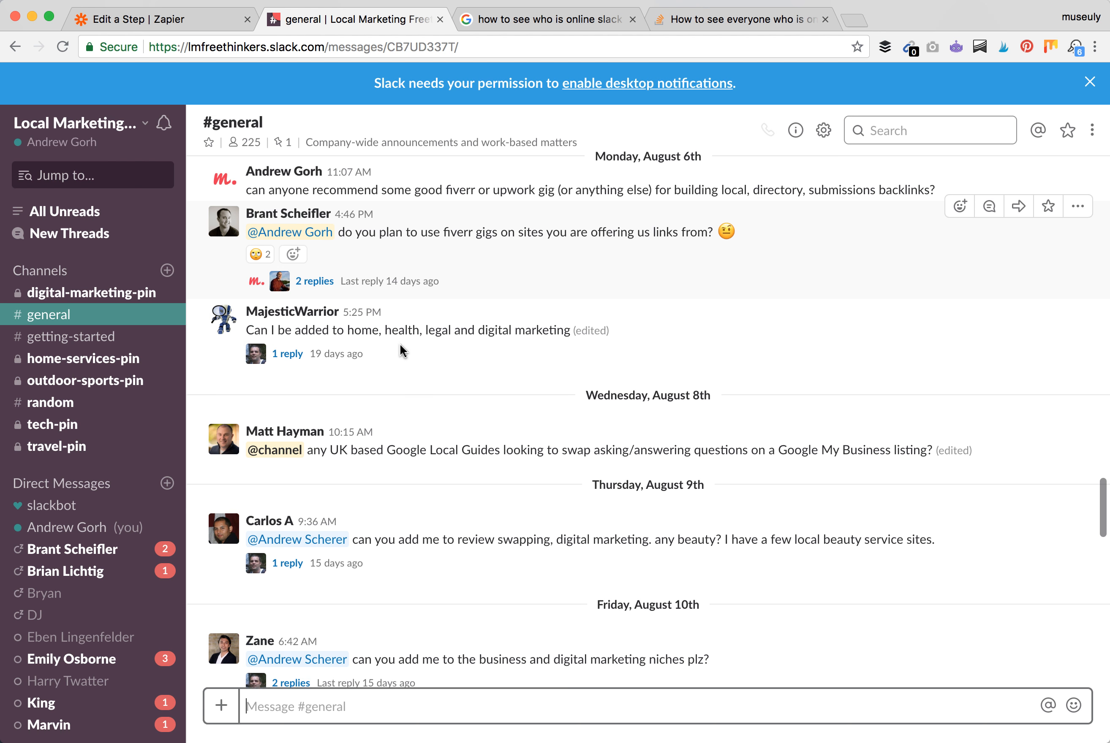
scroll("up", 3)
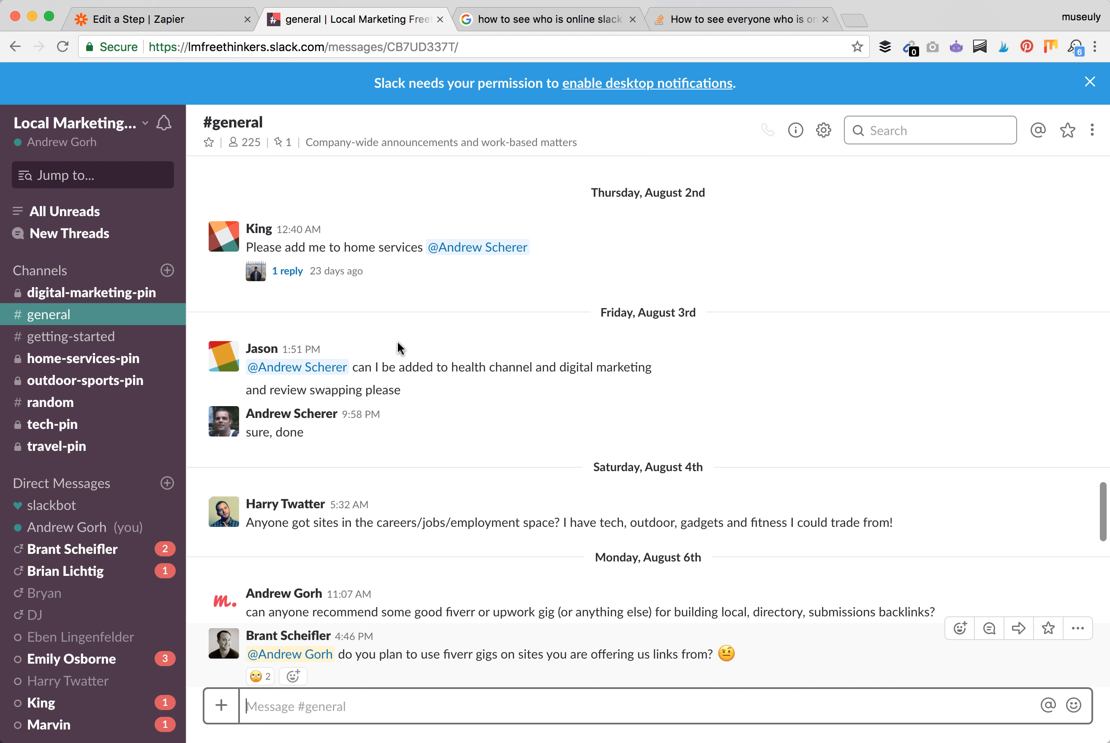
scroll("down", 3)
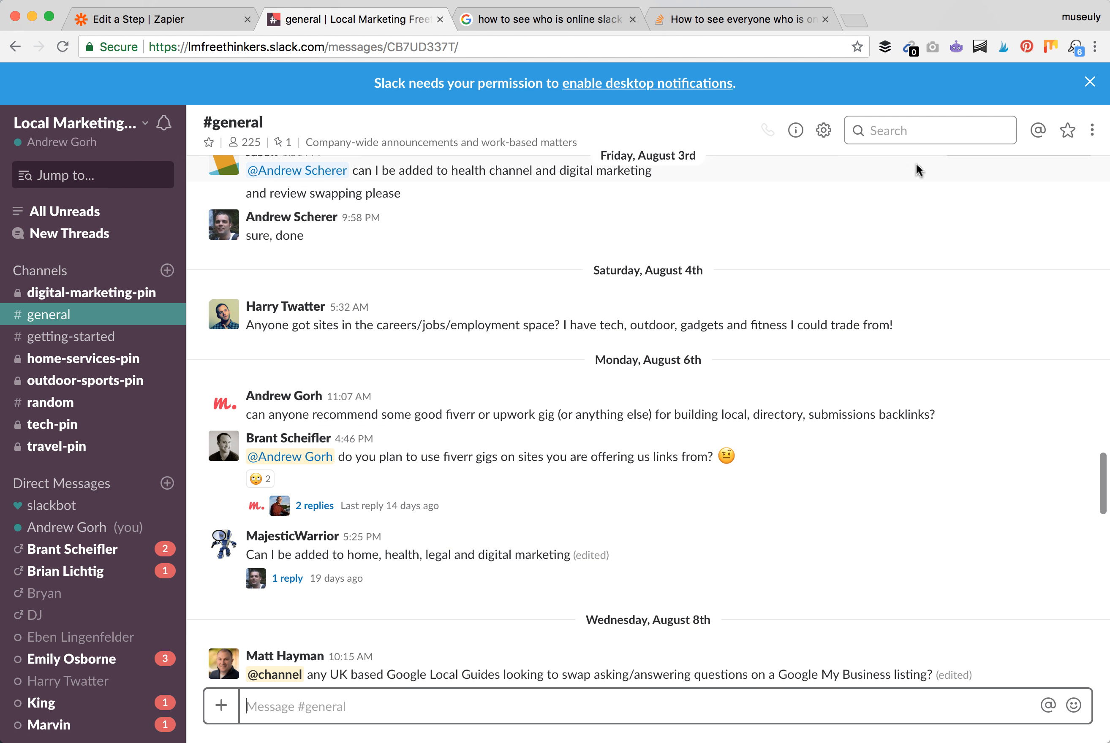
mouse_move(941, 111)
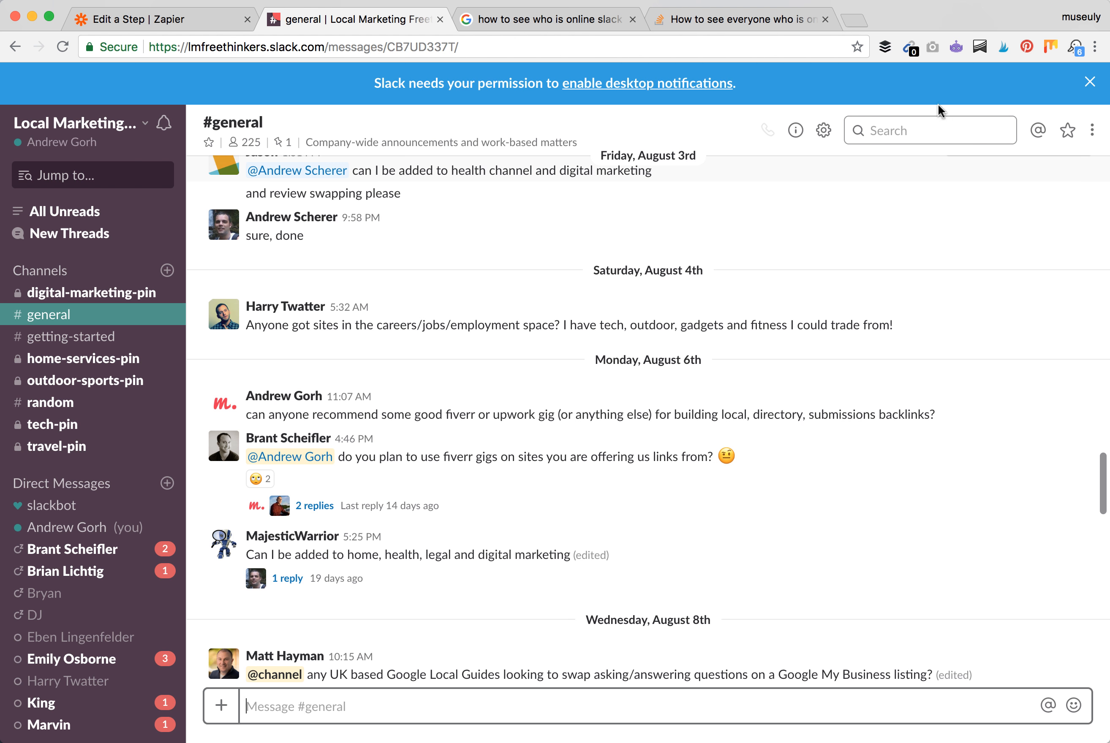